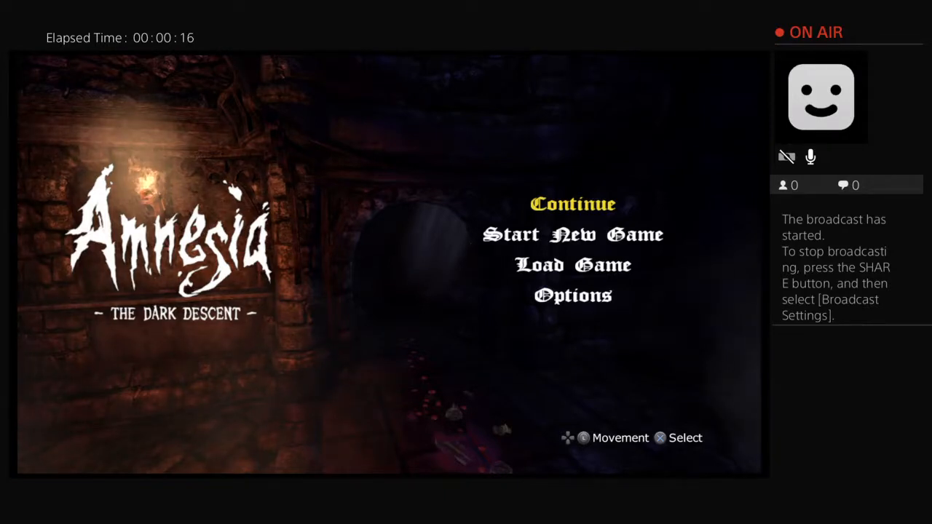
key("down")
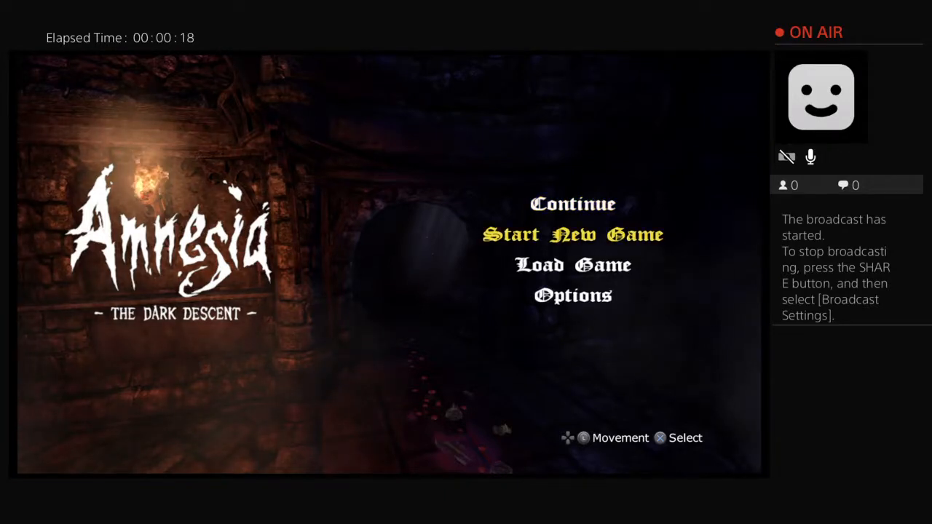
key("Up")
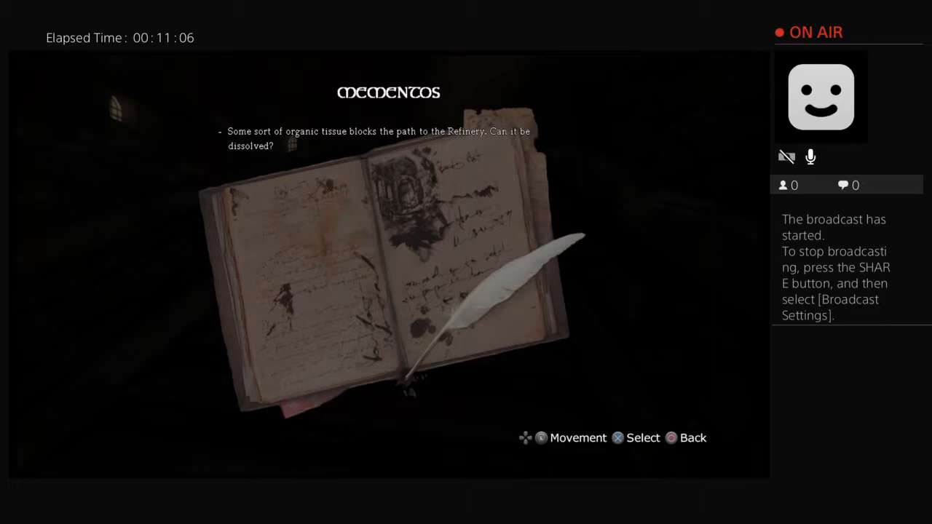
key("circle")
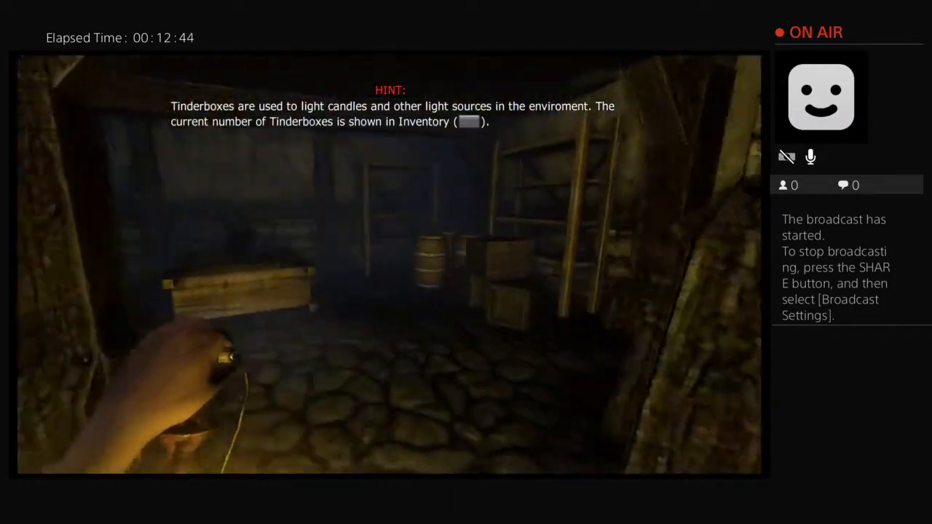
mouse_move(386, 262)
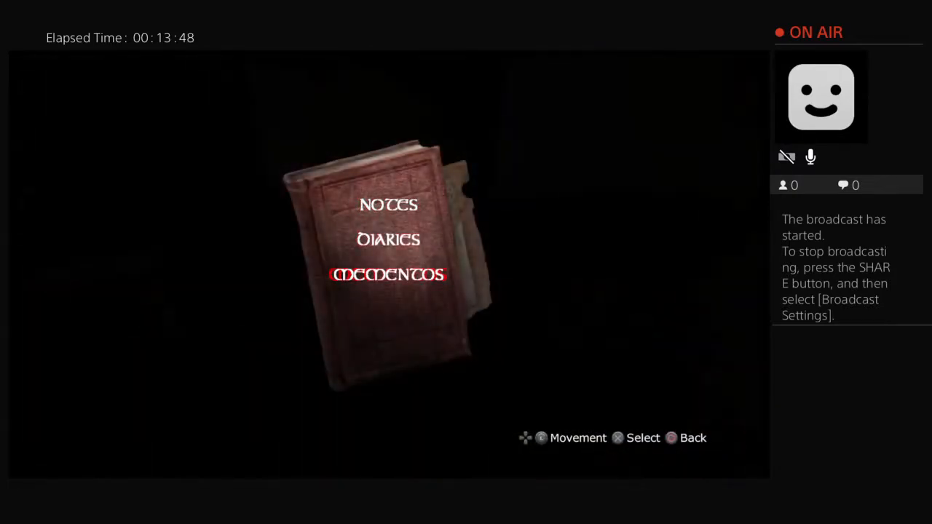
left_click(388, 275)
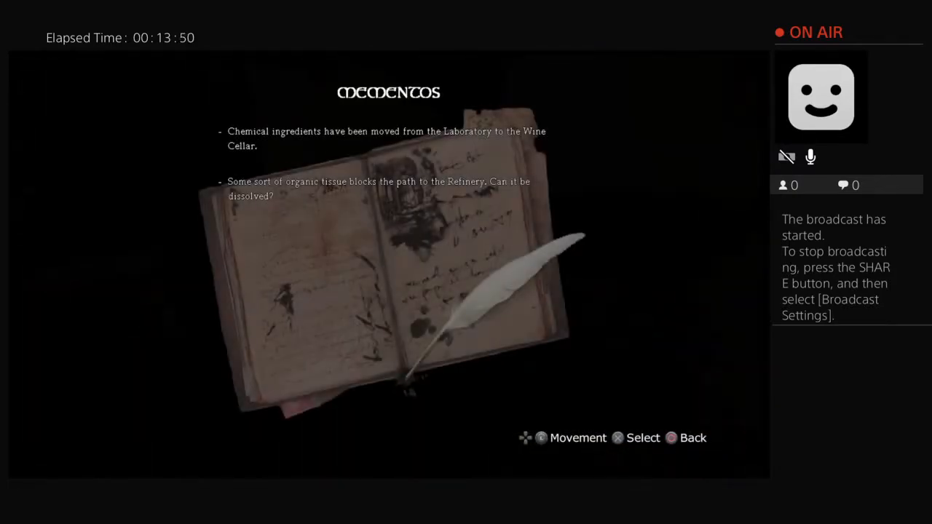